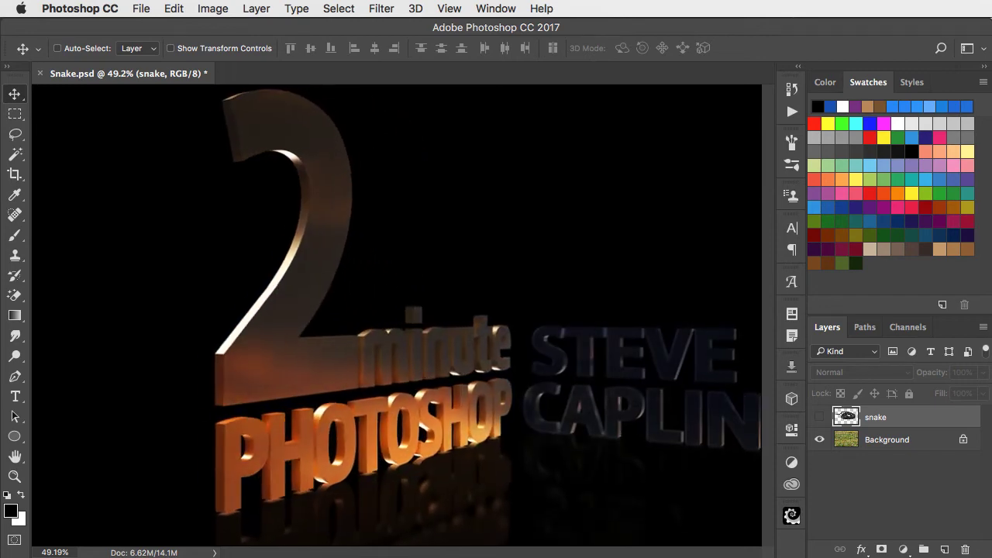
Step: Show the hidden snake layer so it appears over the grassy field background
{"action": "left_click", "coordinate": [818, 417]}
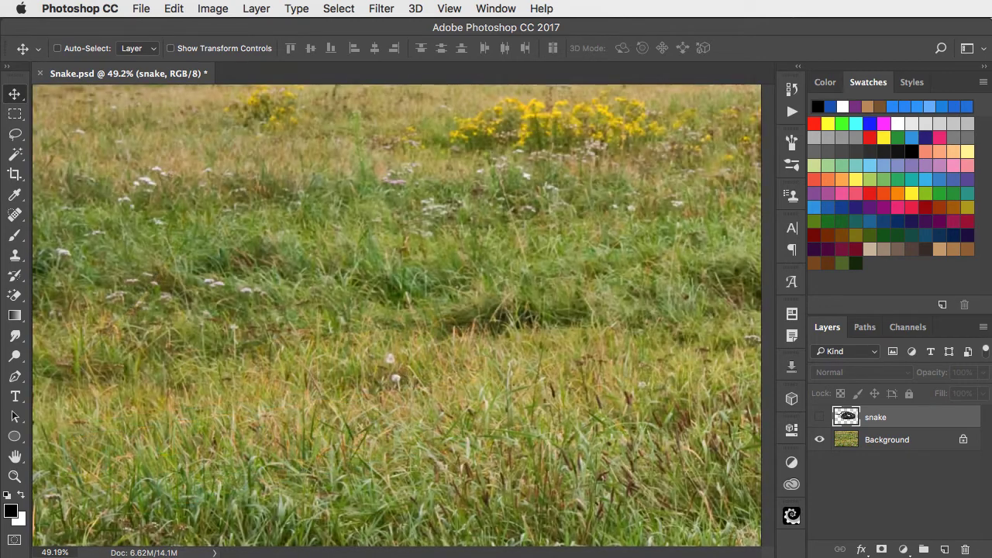
{"action": "left_click", "coordinate": [818, 418]}
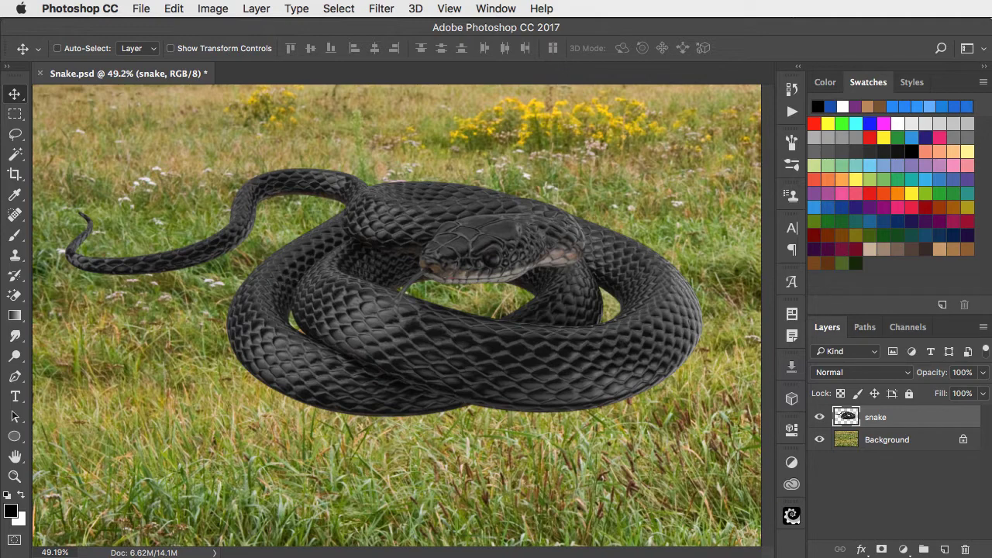
{"action": "mouse_move", "coordinate": [846, 417]}
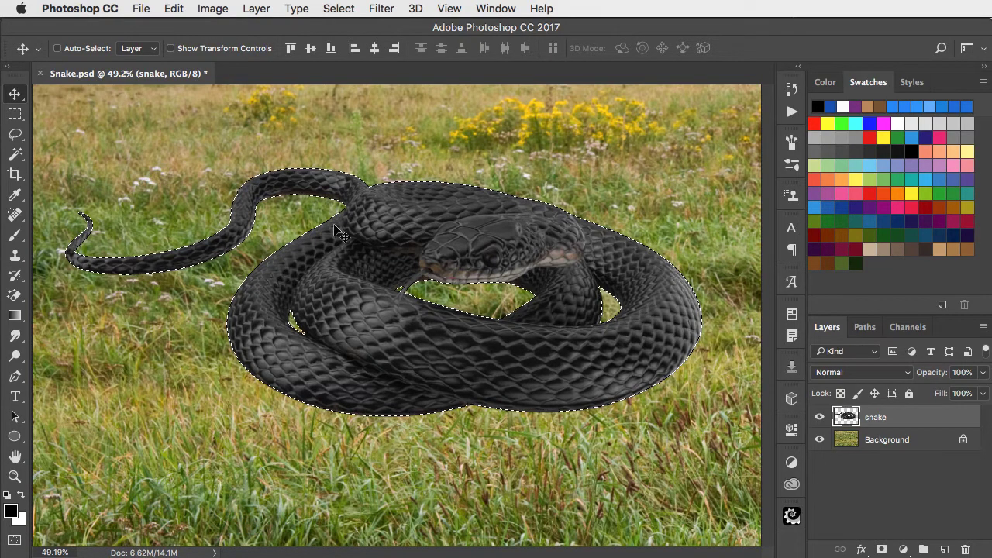
Step: Add a Reveal Selection layer mask to the snake layer and target the mask
{"action": "left_click", "coordinate": [257, 9]}
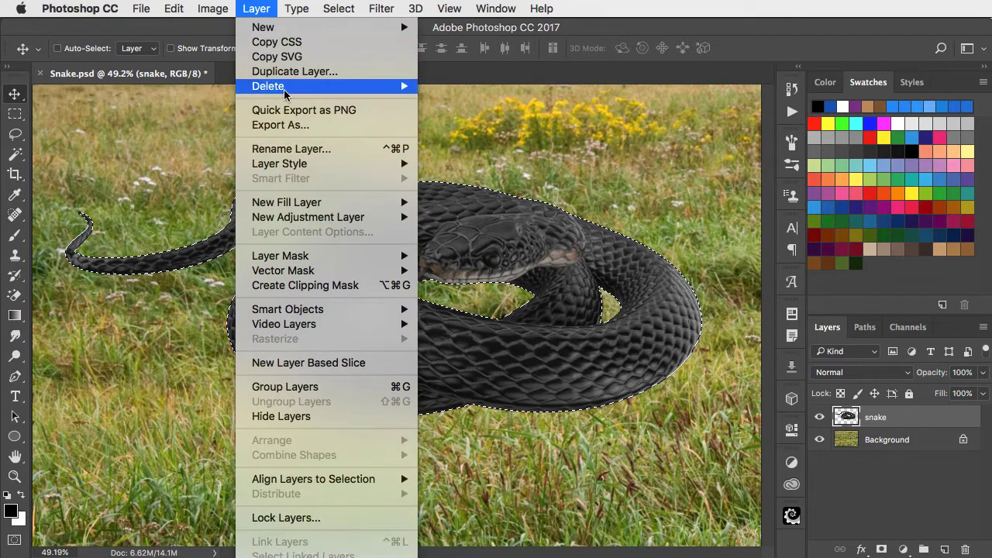
{"action": "mouse_move", "coordinate": [279, 256]}
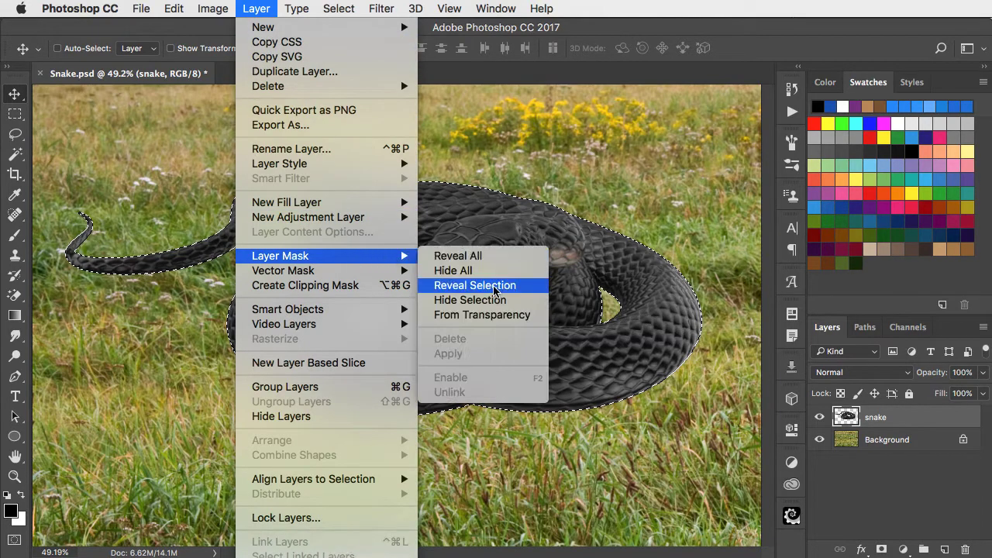
{"action": "left_click", "coordinate": [474, 285]}
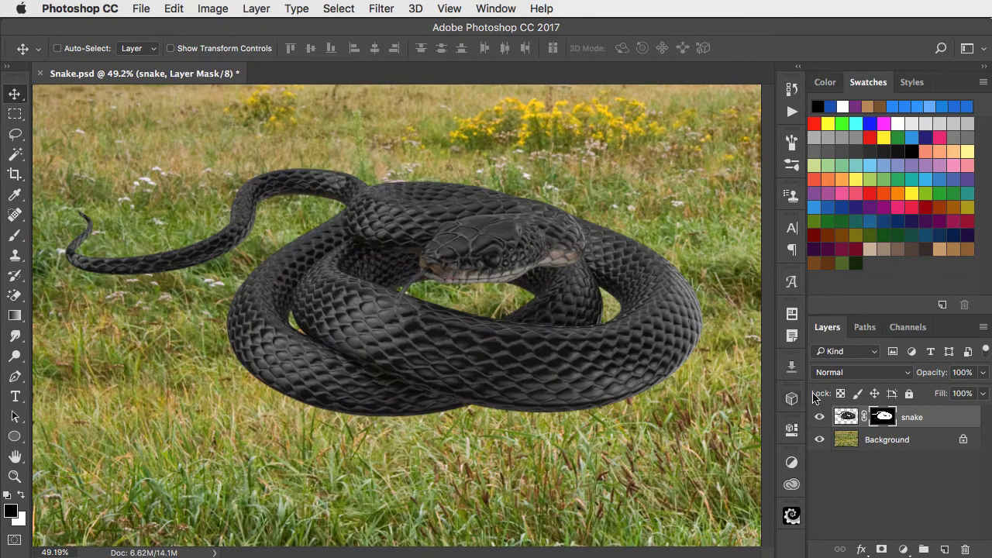
{"action": "left_click", "coordinate": [883, 415]}
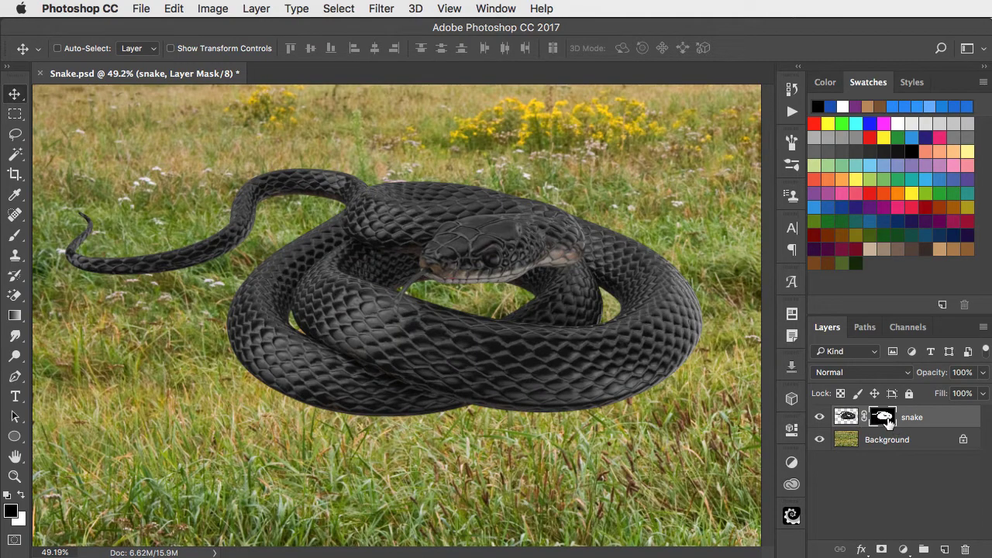
{"action": "mouse_move", "coordinate": [452, 496]}
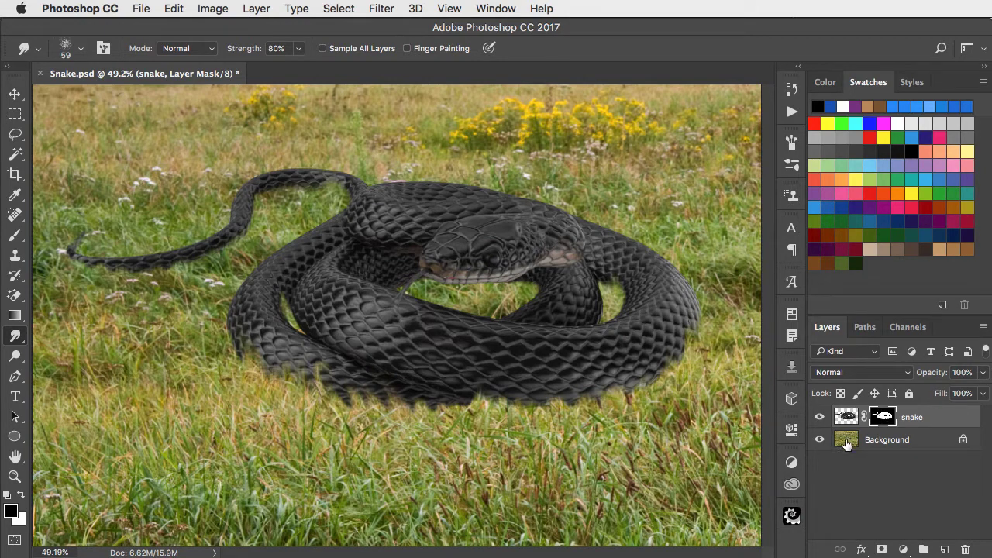
Step: Create a new empty layer named 'shadow' above the Background, beneath the snake
{"action": "left_click", "coordinate": [887, 440]}
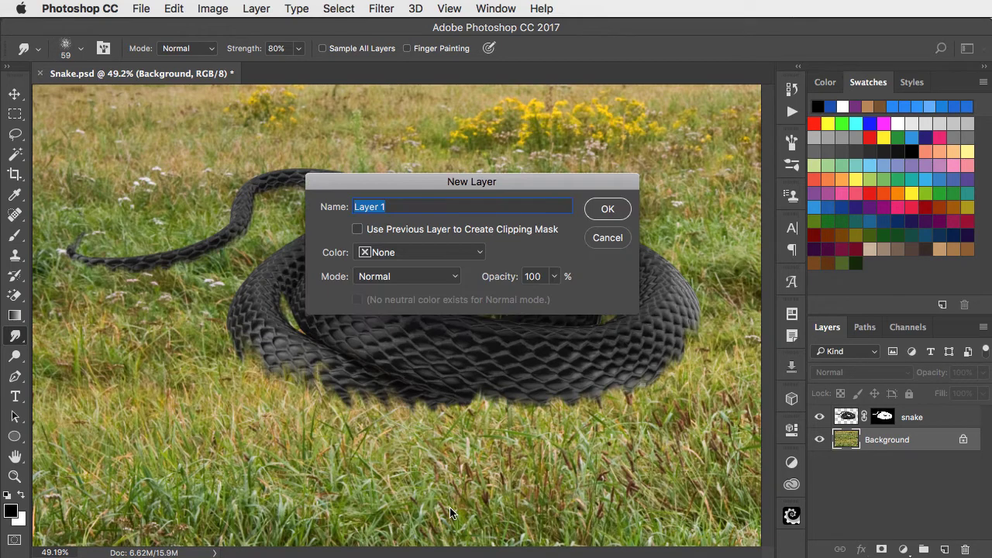
{"action": "left_click", "coordinate": [608, 208]}
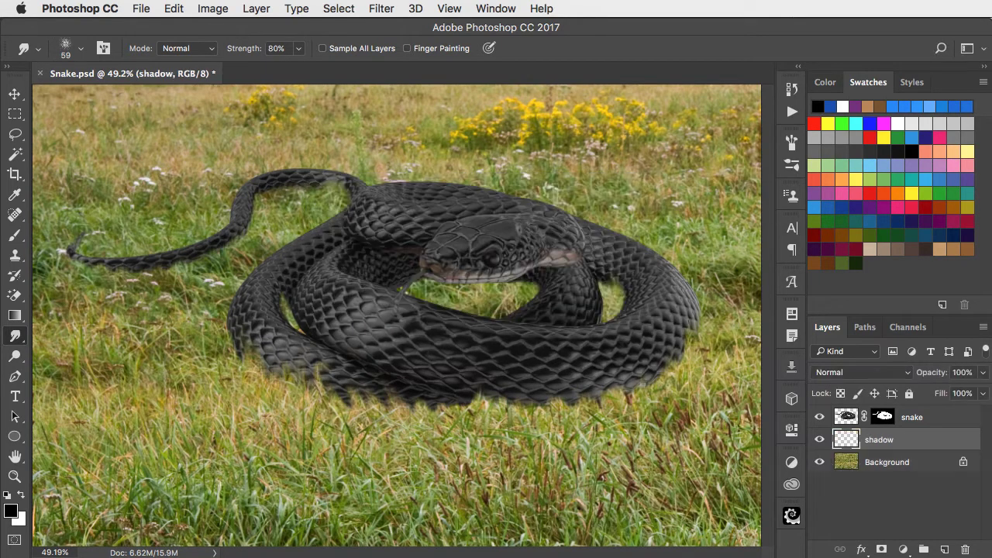
{"action": "mouse_move", "coordinate": [50, 276]}
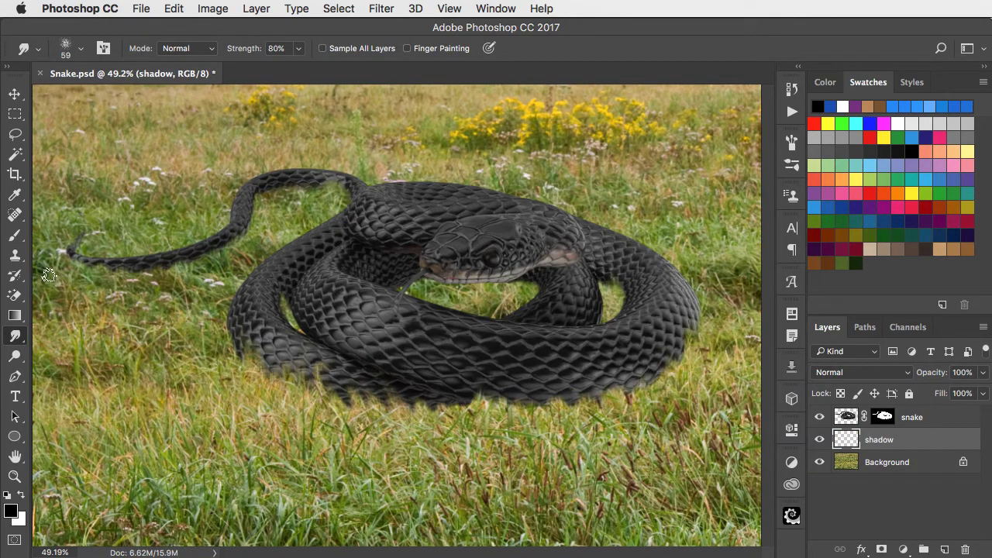
Step: Choose the Brush tool for painting a soft black shadow under the snake
{"action": "left_click", "coordinate": [15, 236]}
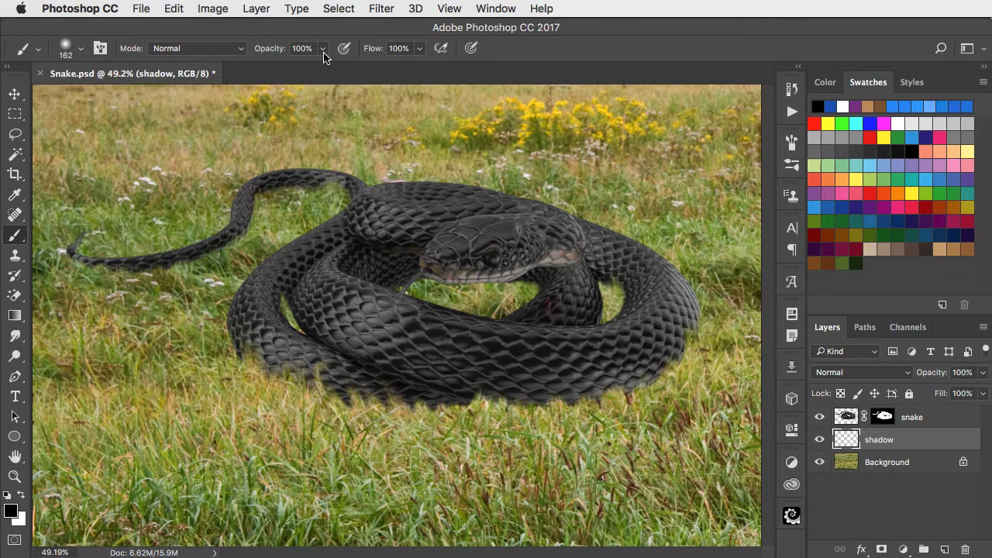
{"action": "mouse_move", "coordinate": [360, 171]}
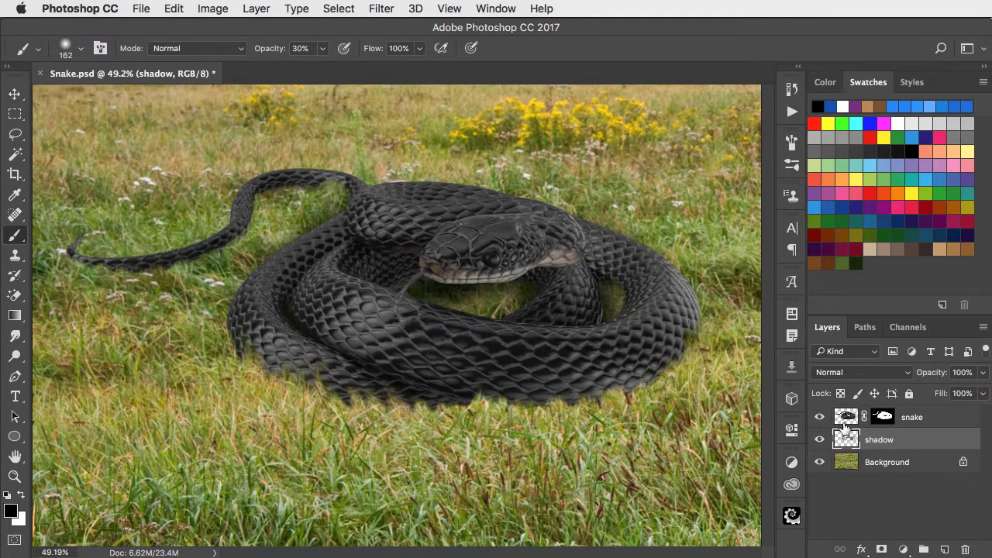
Step: Create a 'shadow on snake' layer above the snake and clip it to the snake layer
{"action": "left_click", "coordinate": [912, 417]}
{"action": "type", "text": "shadow on sna"}
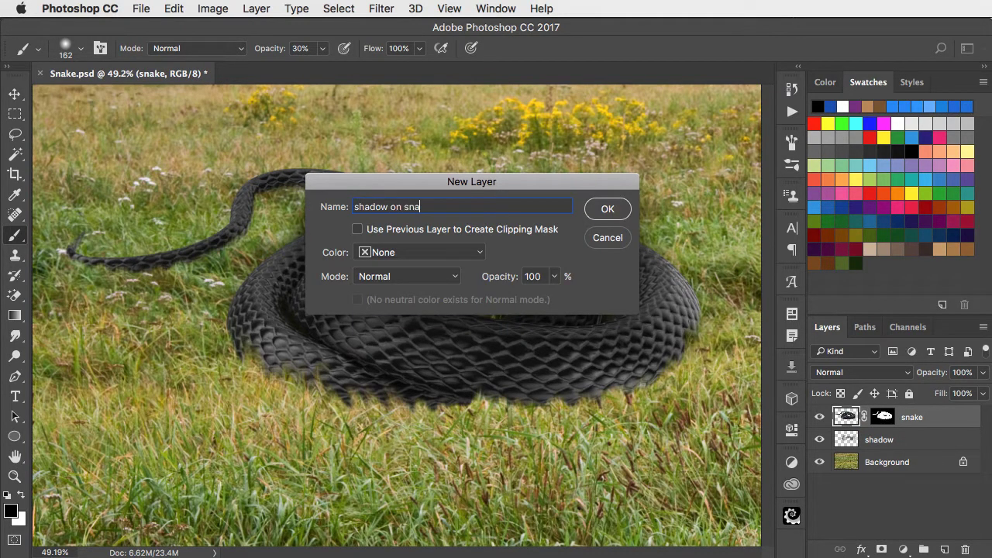
{"action": "left_click", "coordinate": [608, 208]}
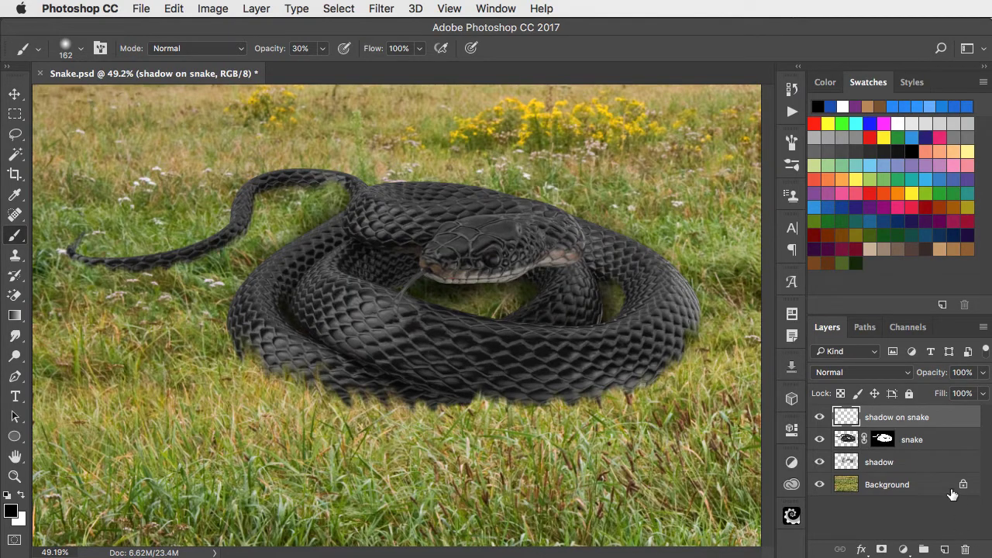
{"action": "left_click", "coordinate": [257, 9]}
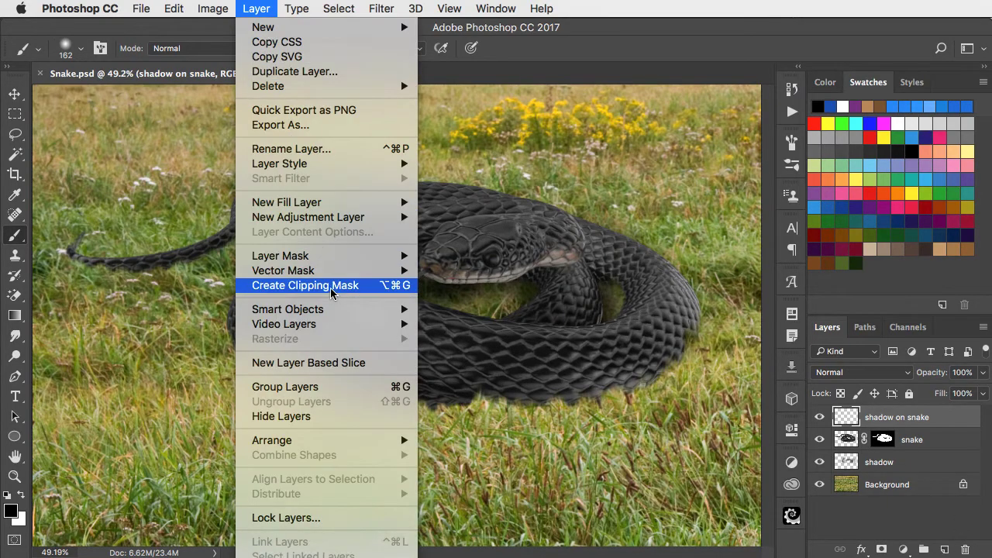
{"action": "left_click", "coordinate": [305, 285]}
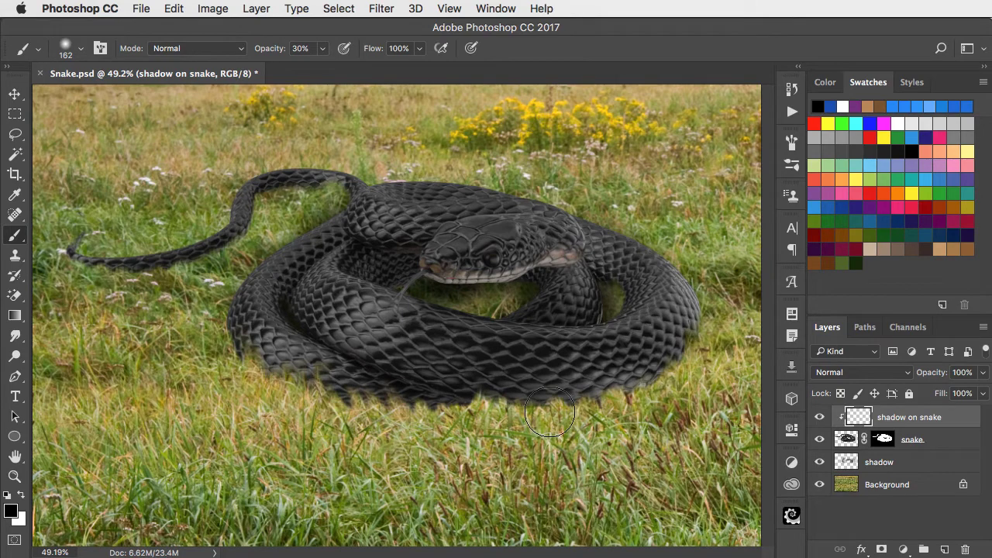
Step: Brush black at 30% opacity along the lower edges of the snake's right and left coils
{"action": "left_click_drag", "start_coordinate": [550, 411], "coordinate": [659, 431]}
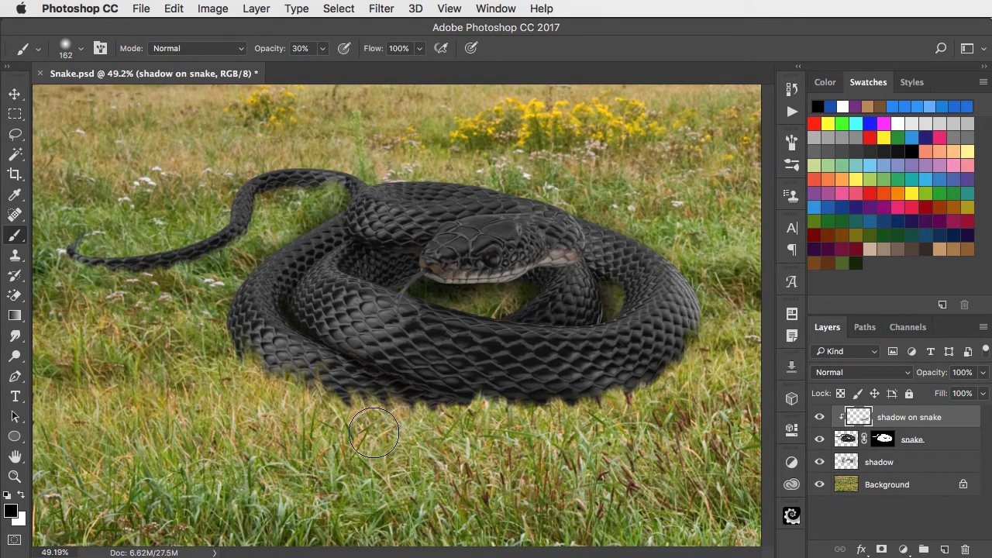
{"action": "left_click_drag", "start_coordinate": [375, 432], "coordinate": [245, 391]}
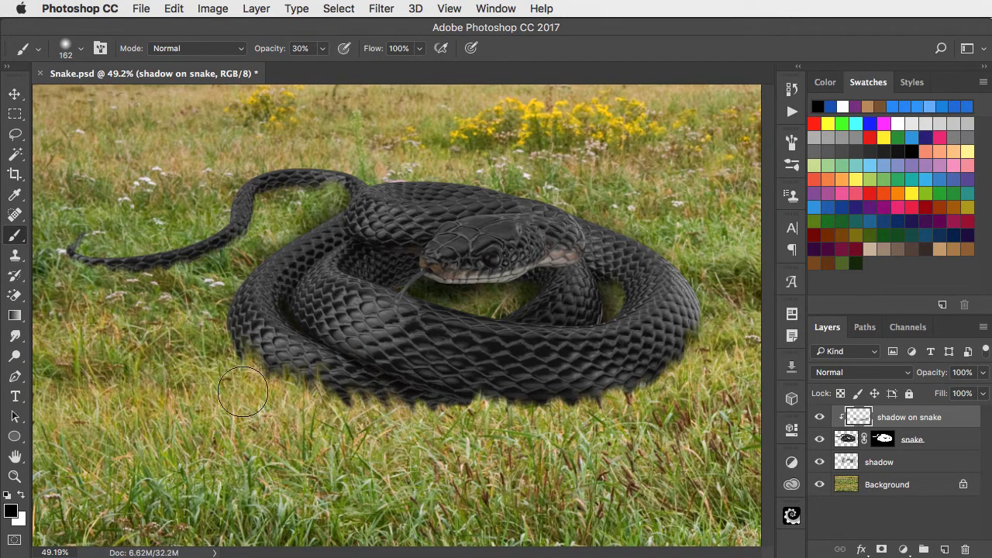
{"action": "mouse_move", "coordinate": [227, 272]}
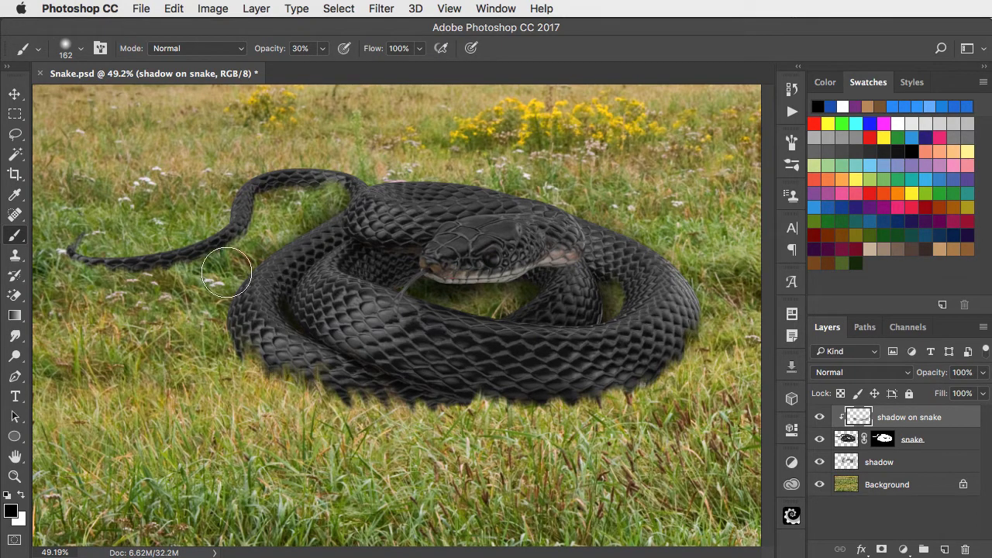